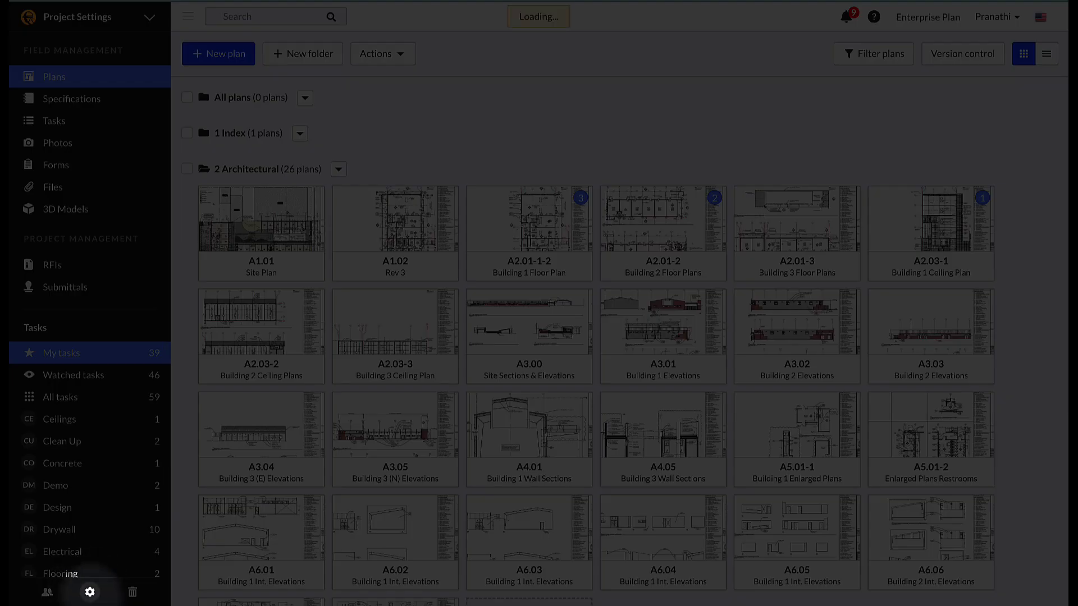
- Open Project Settings from the gear icon in the left sidebar
left_click(89, 592)
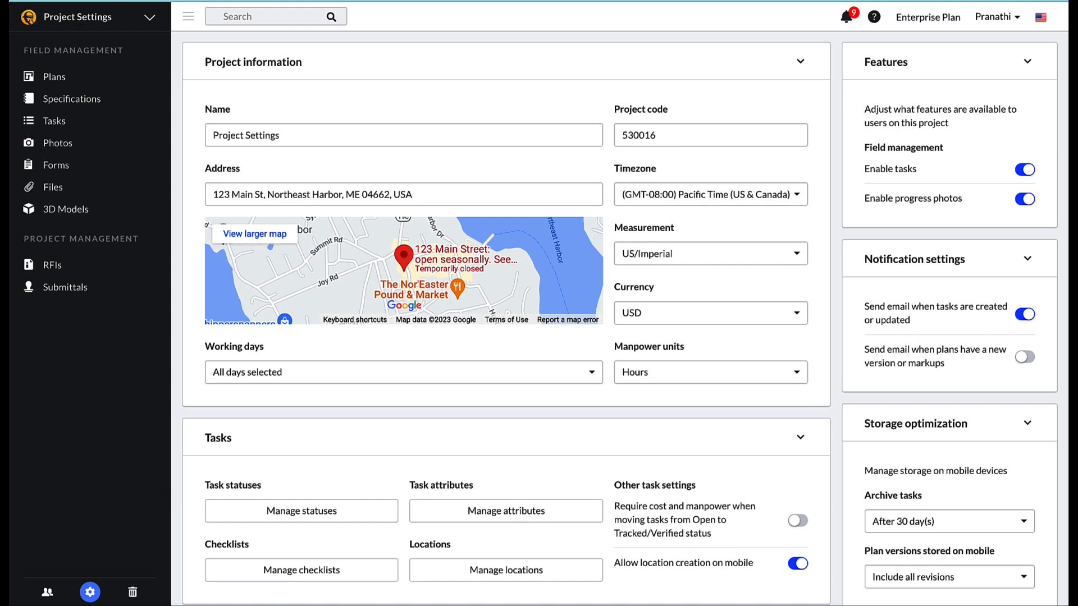
- Review the timezone list and keep Pacific Time (US & Canada)
left_click(709, 193)
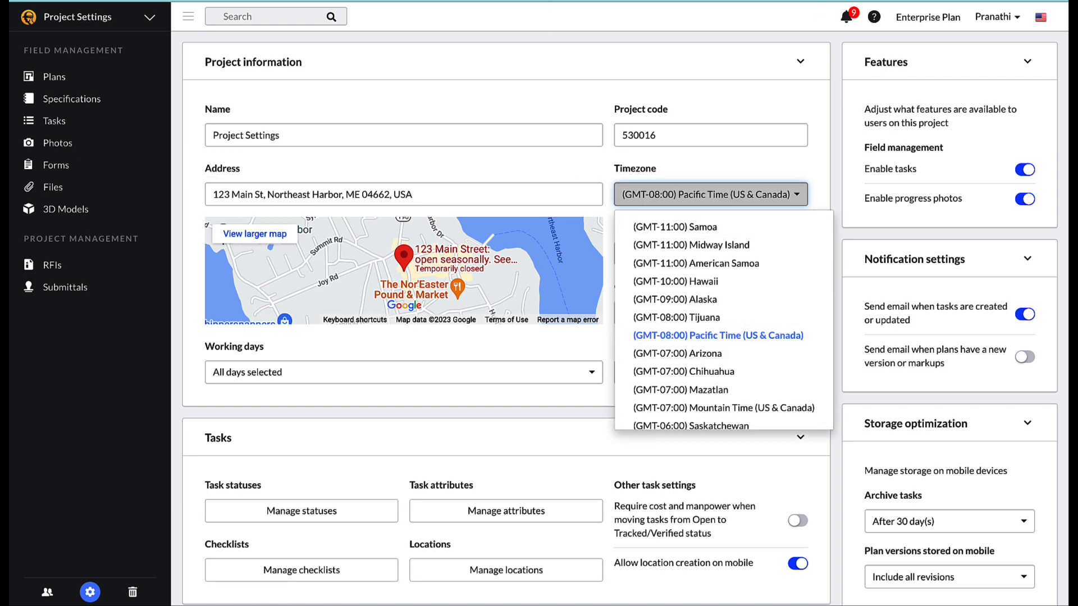
left_click(718, 335)
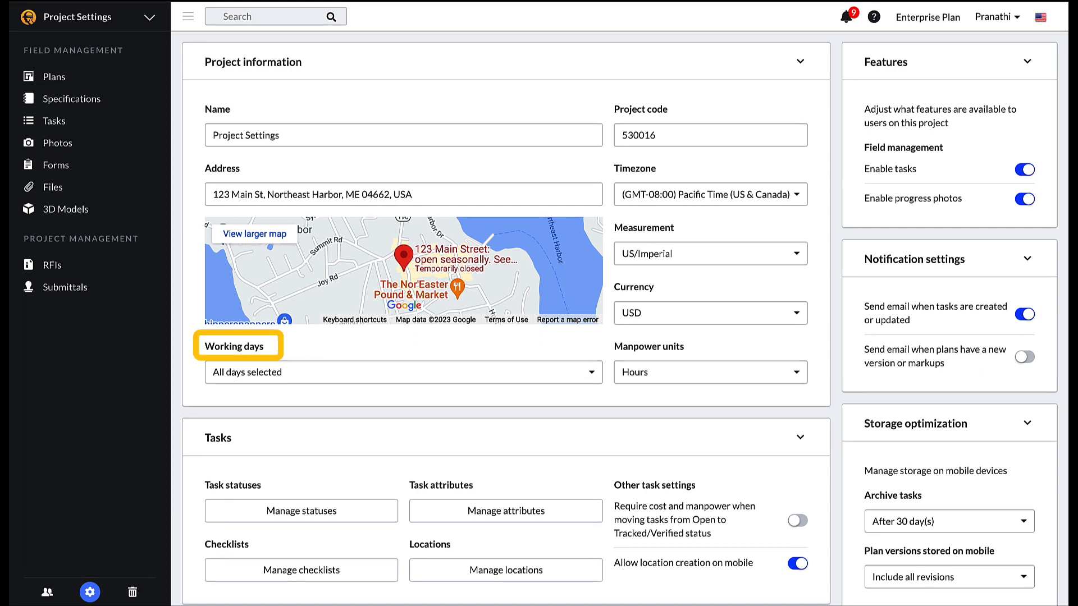
mouse_move(649, 346)
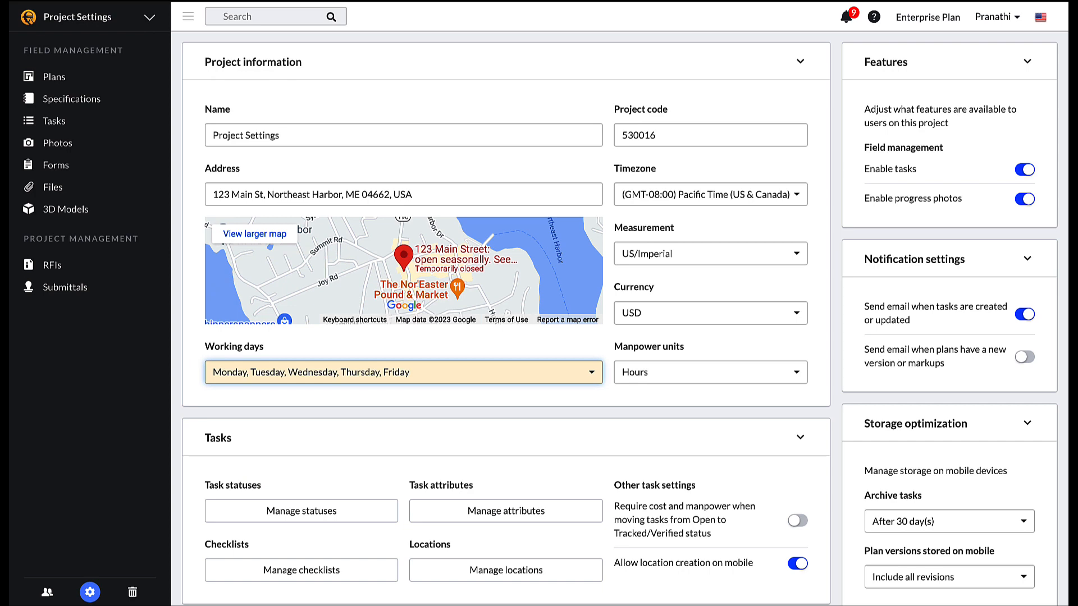
scroll("down", 3)
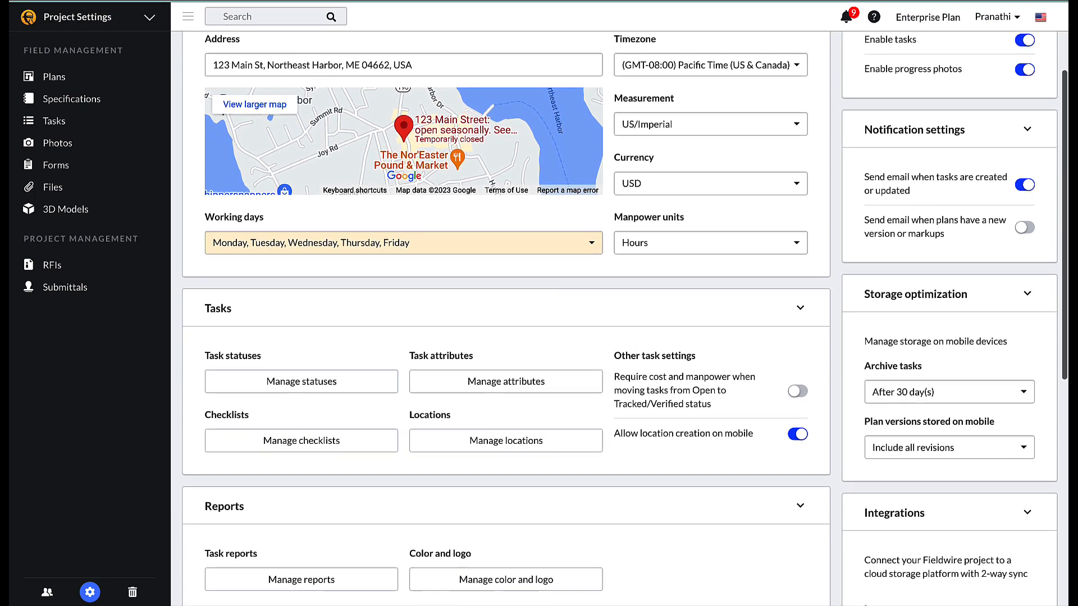
scroll("down", 3)
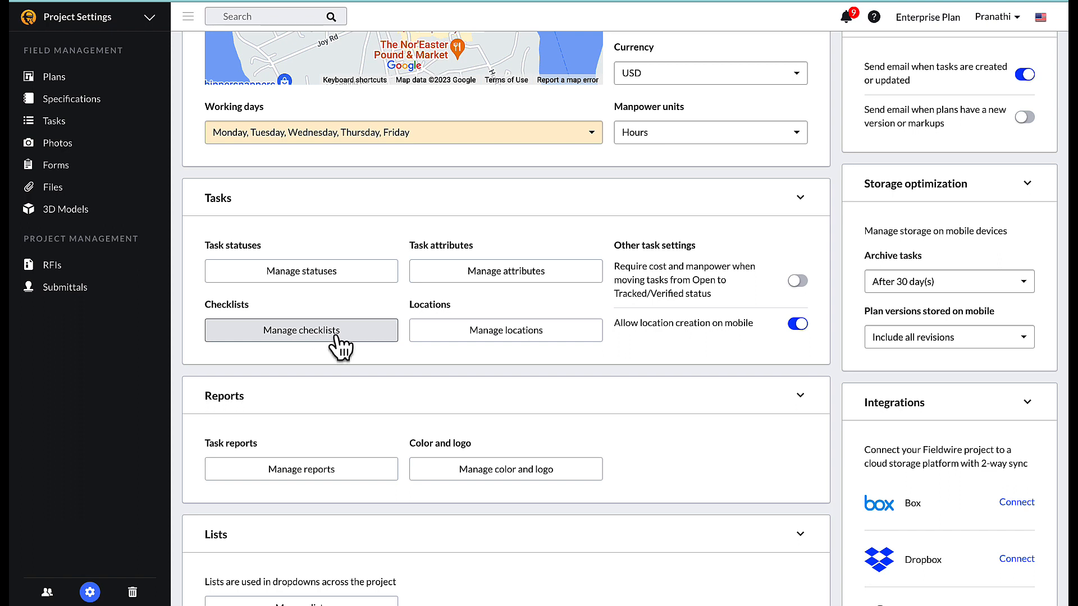
mouse_move(506, 331)
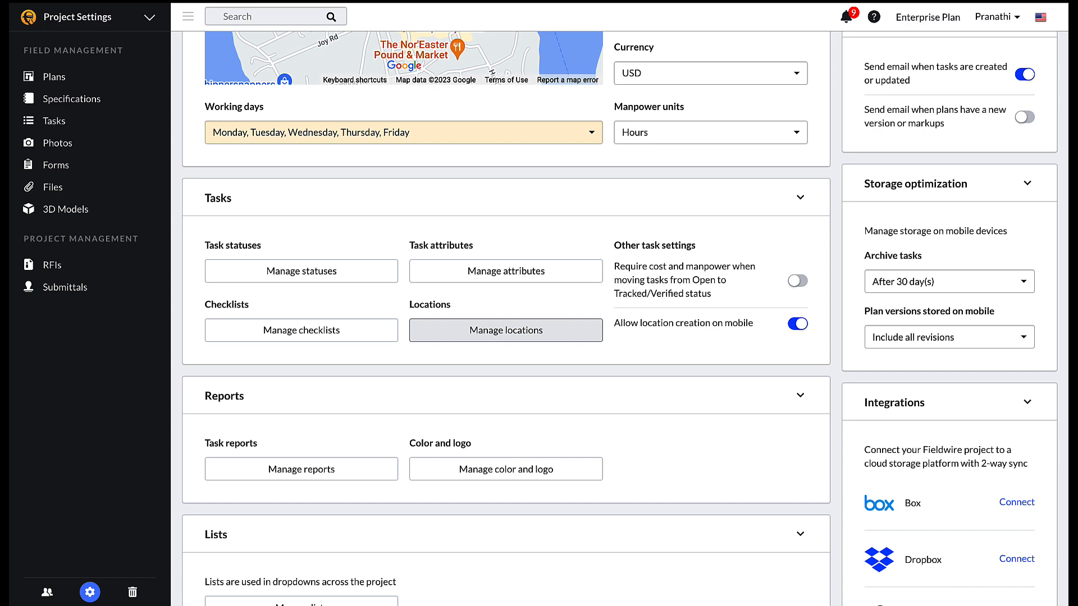
left_click(505, 330)
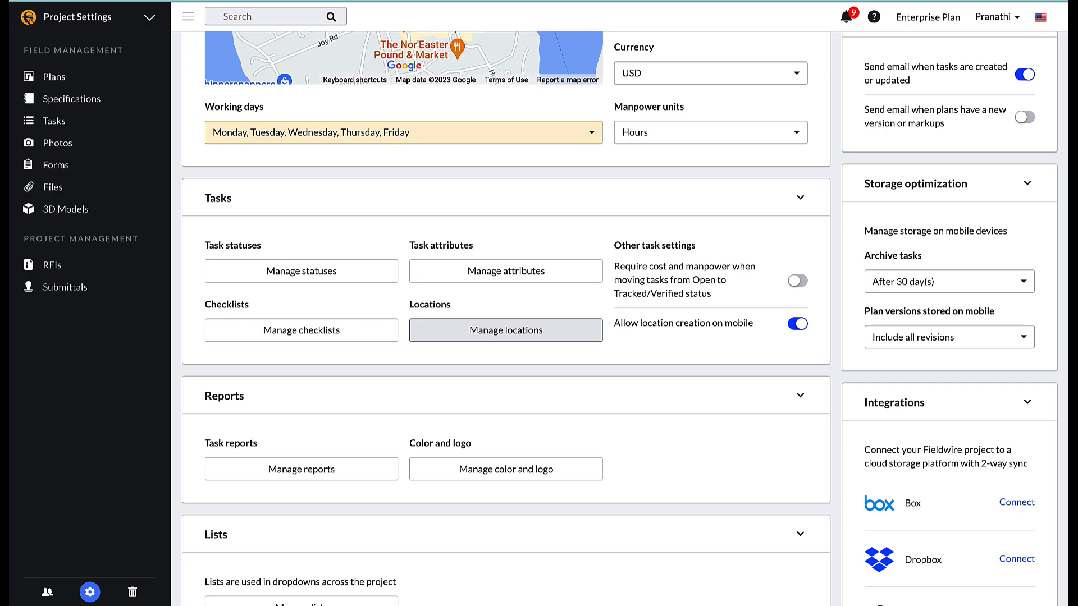
- List the saved task reports, open the Client items report, then bring up color and logo
left_click(300, 469)
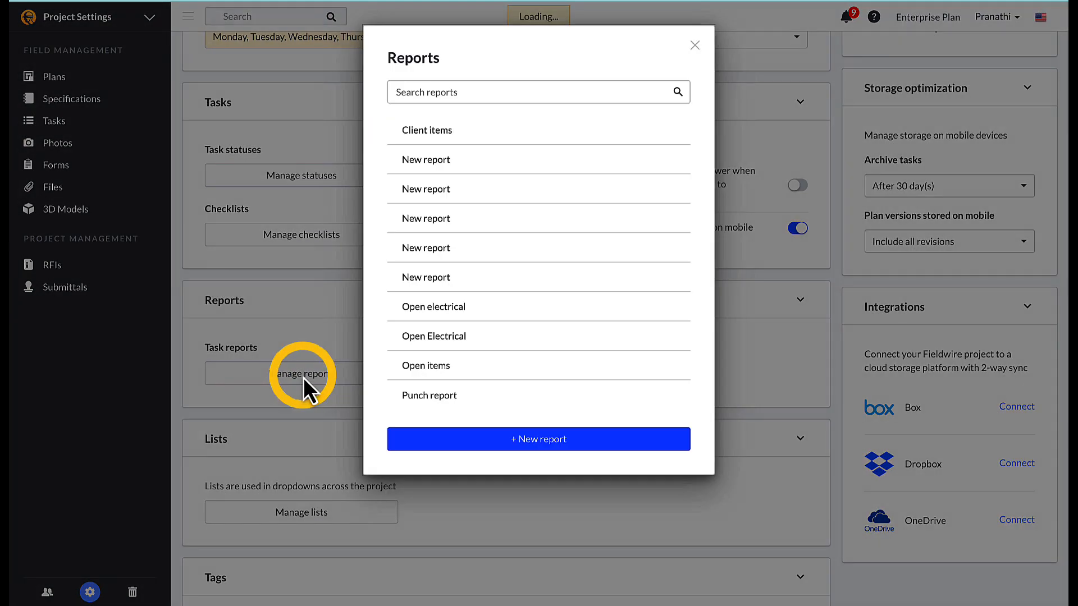
left_click(427, 130)
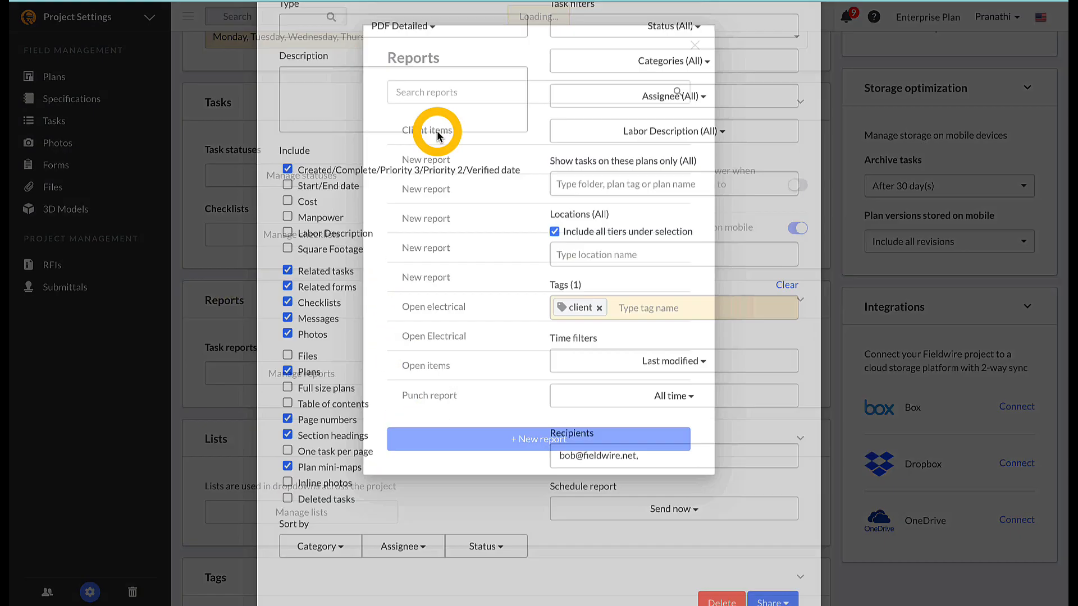
left_click(769, 550)
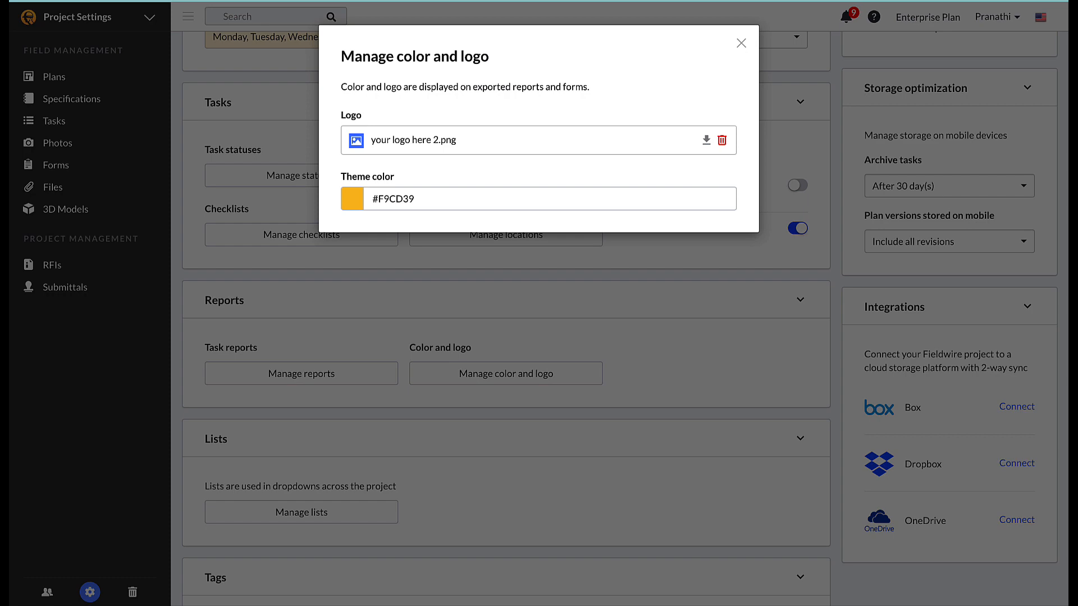
- Open the tag manager and search for 'client' to show the client tag
left_click(741, 42)
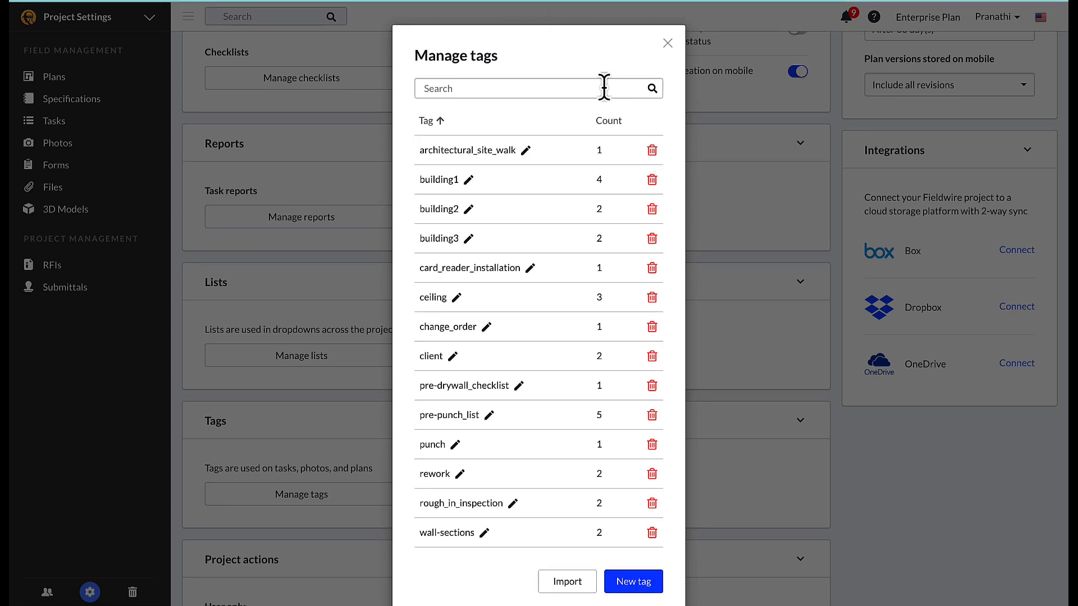
type("c")
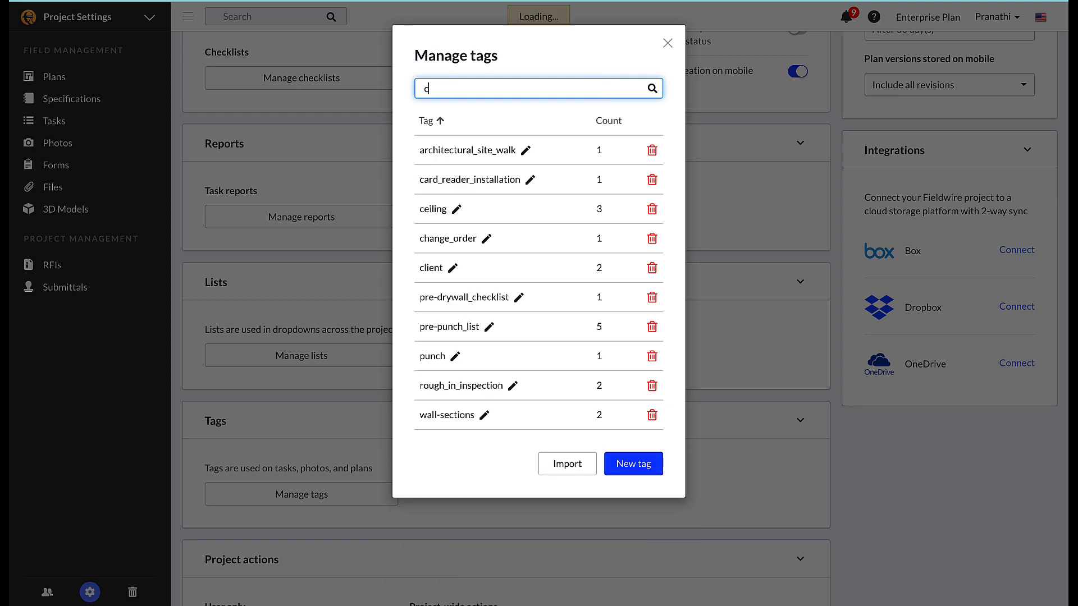
type("lient")
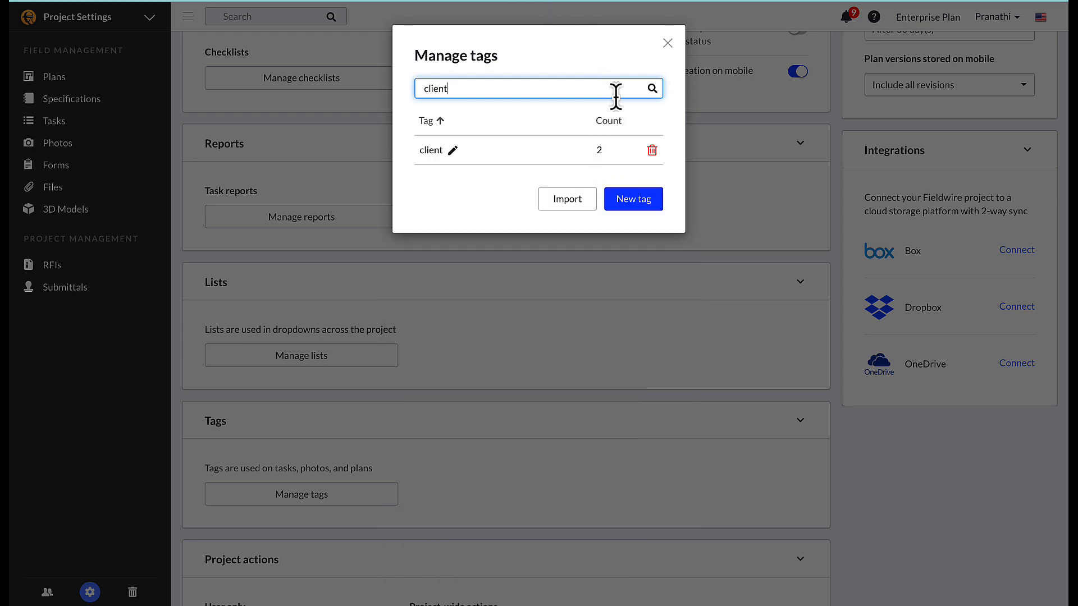
mouse_move(593, 230)
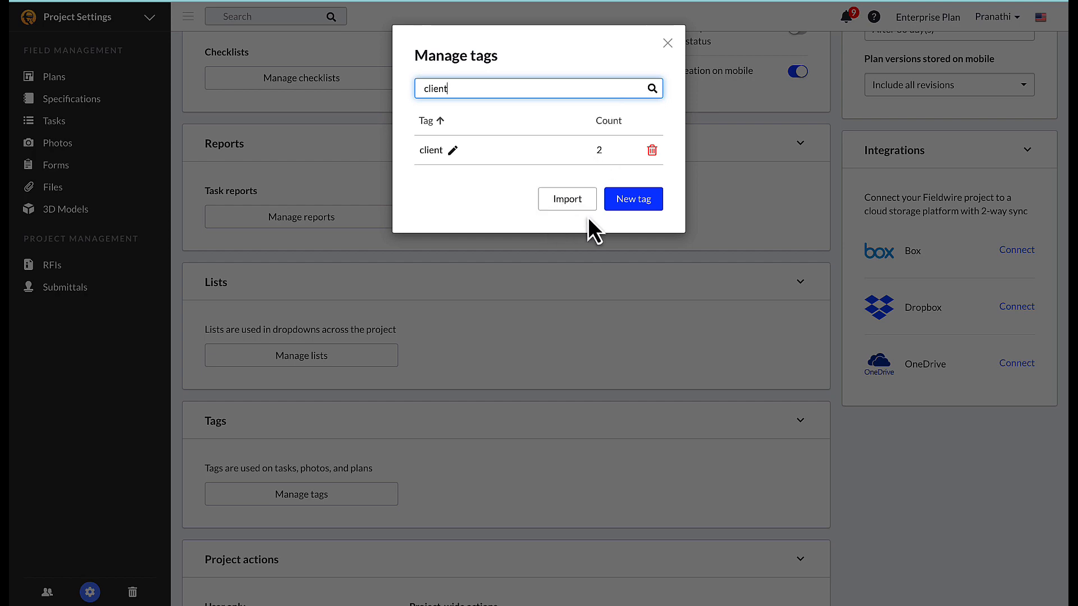
- Close the tag manager and review notification toggles and the 30-day task archive setting
left_click(665, 44)
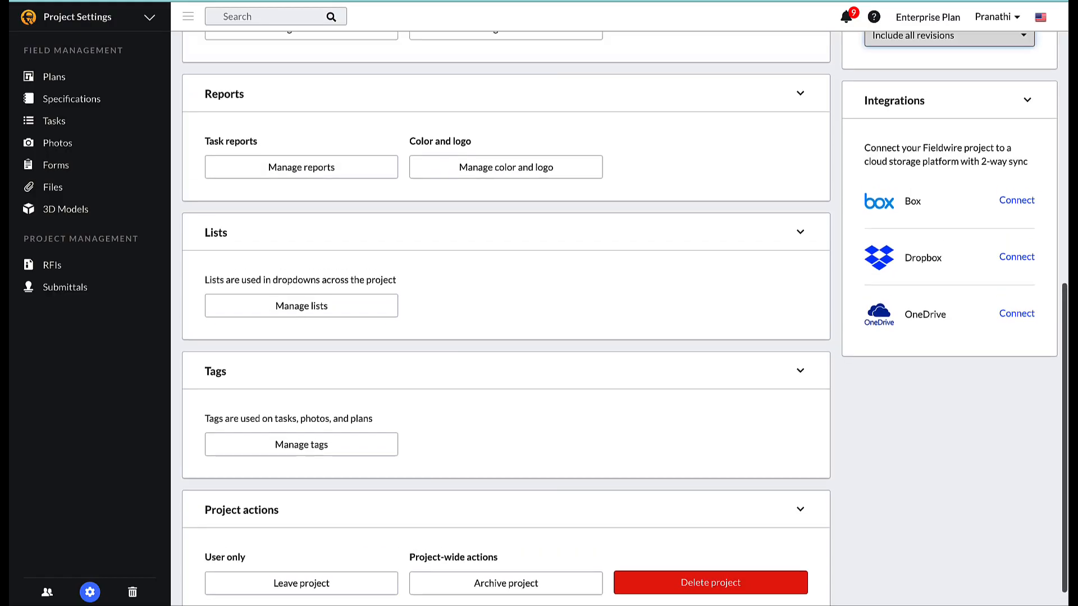
scroll("up", 3)
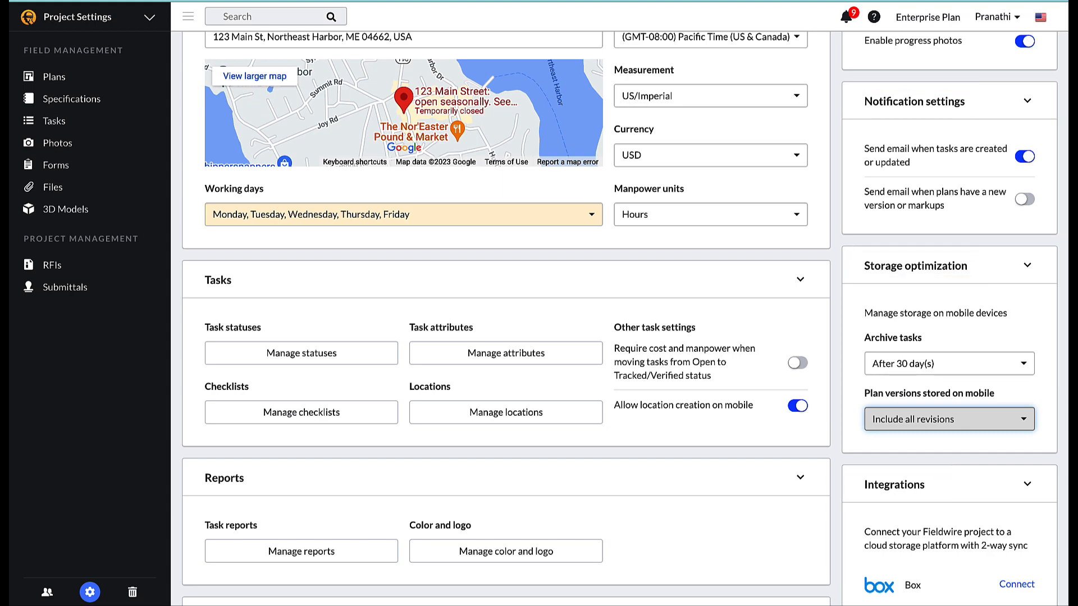
scroll("up", 3)
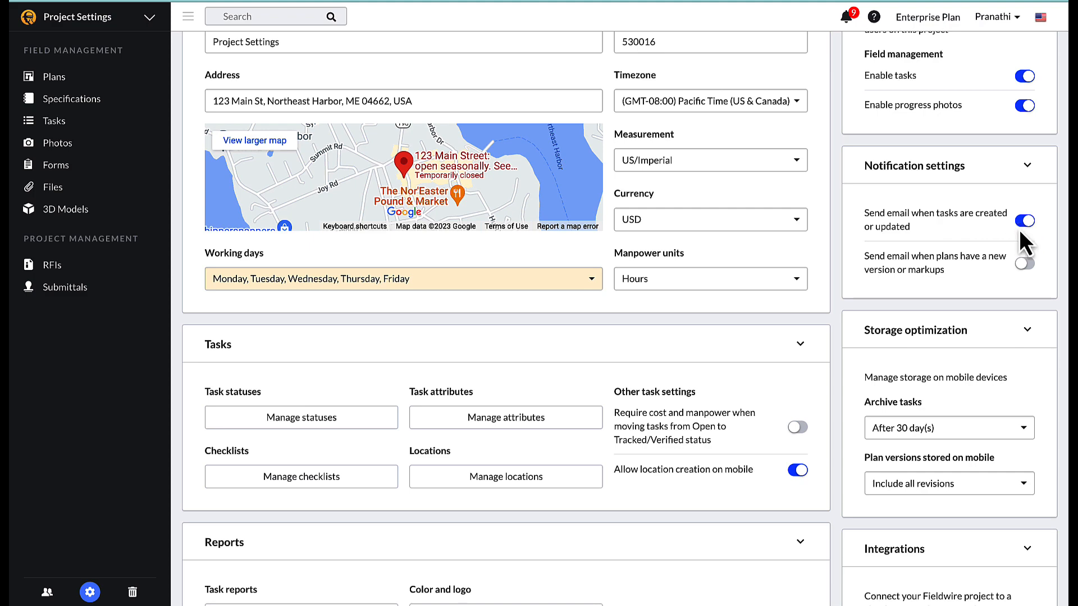
left_click(1024, 262)
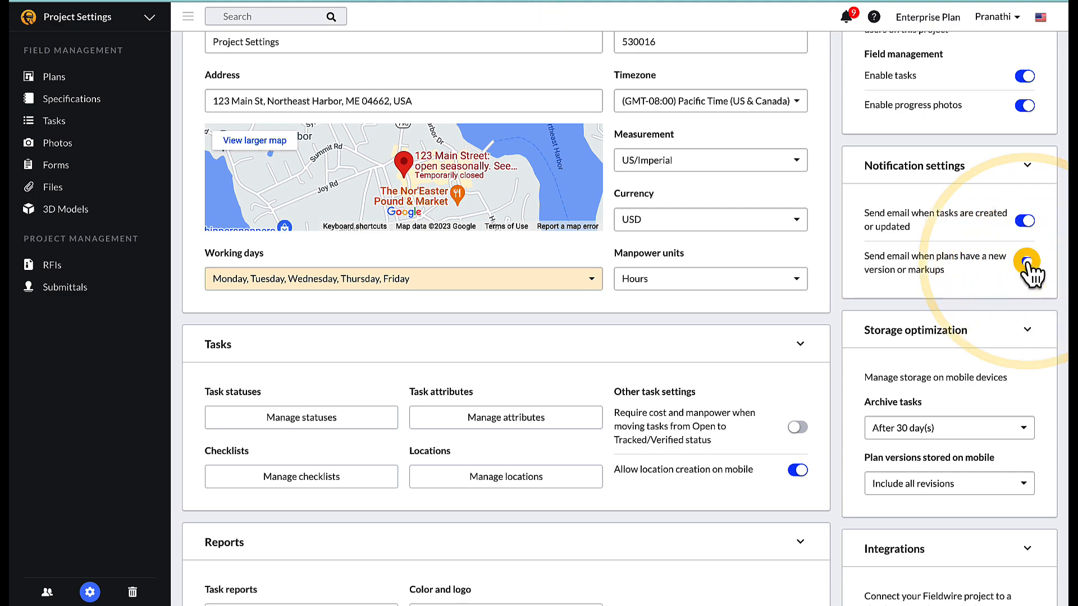
left_click(1025, 262)
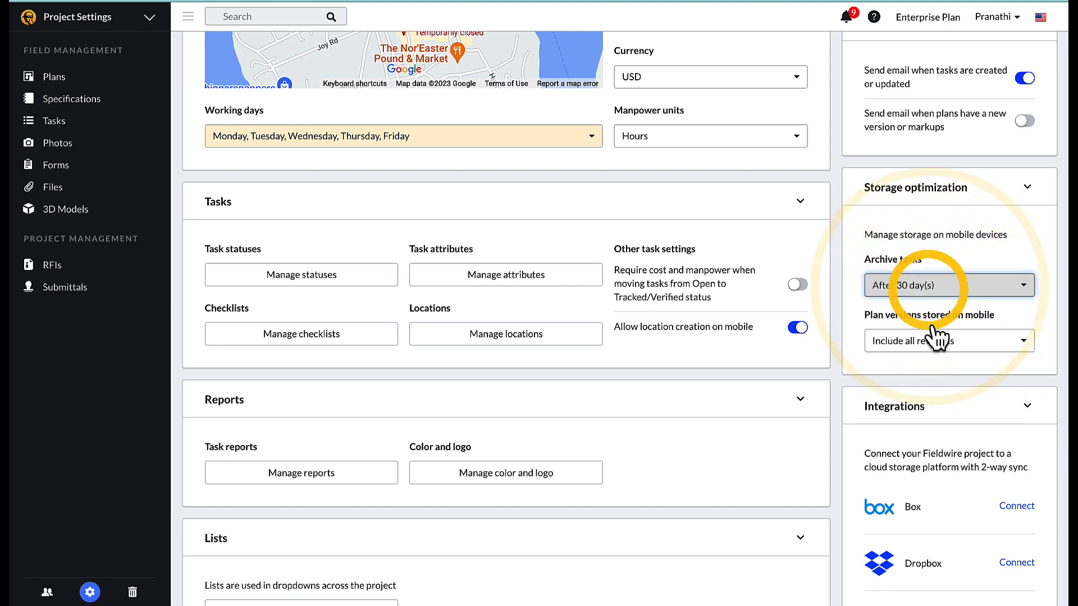
left_click(947, 340)
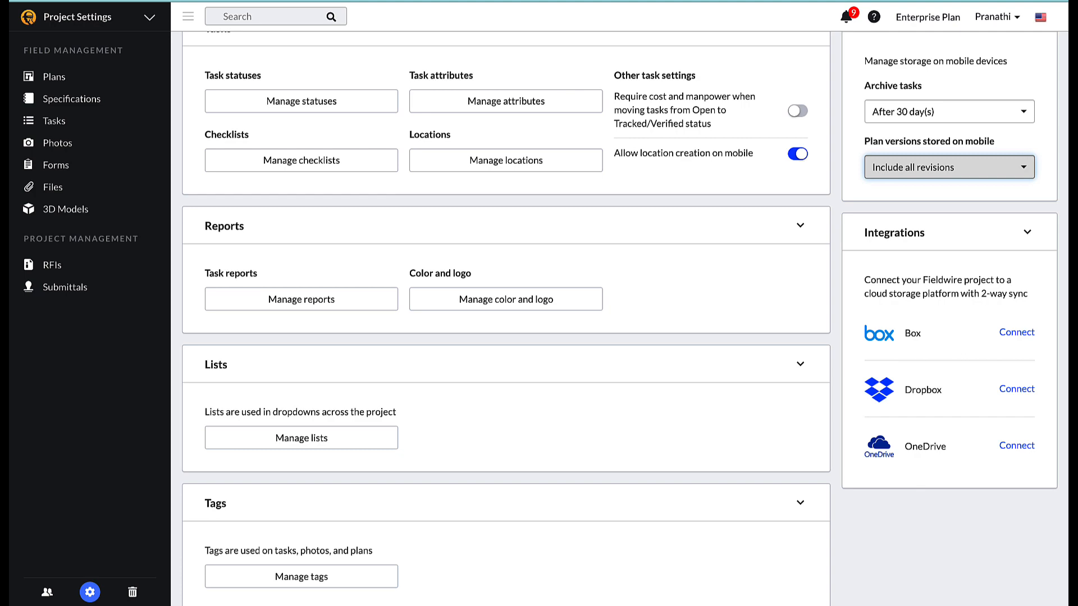
scroll("up", 3)
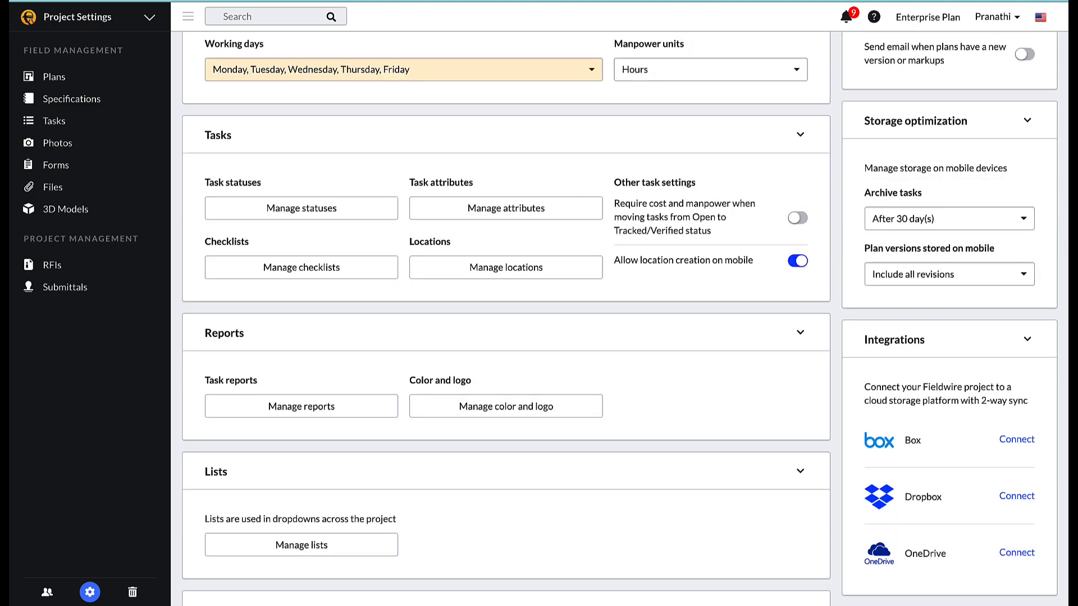
scroll("down", 3)
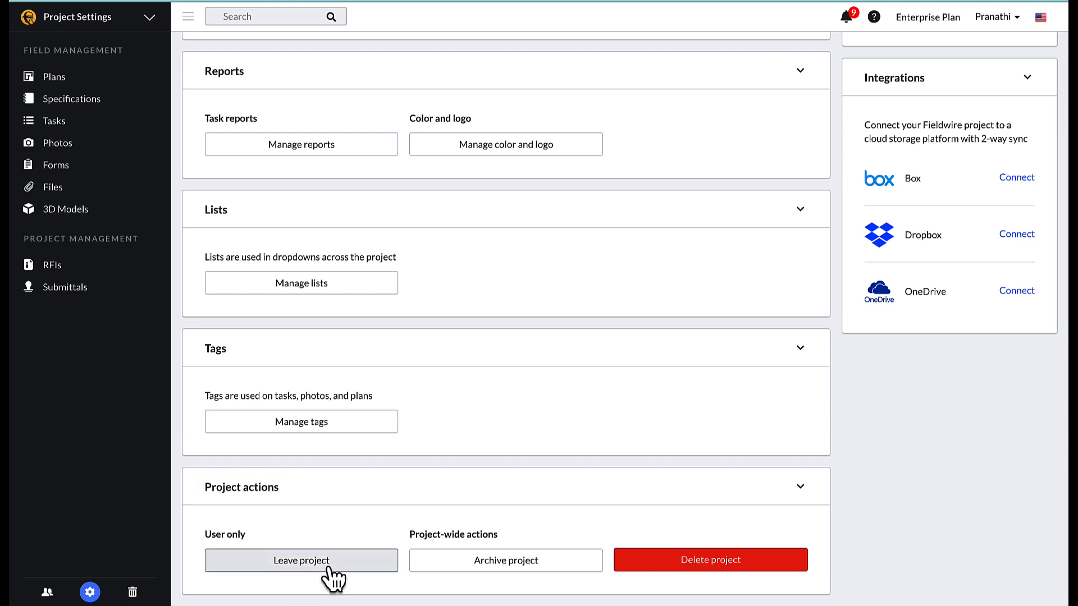
mouse_move(505, 561)
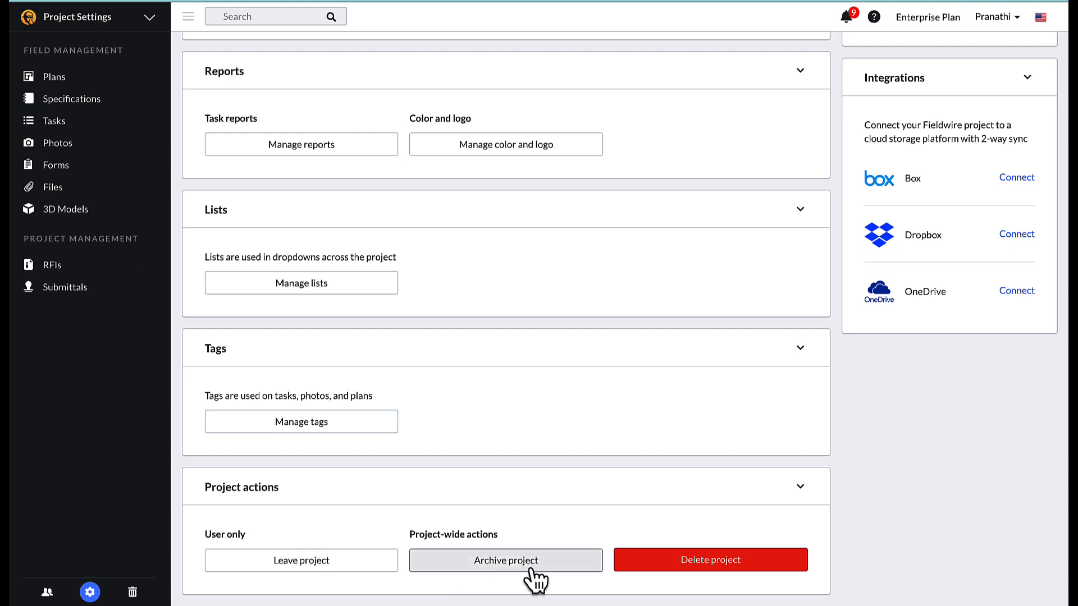
left_click(505, 560)
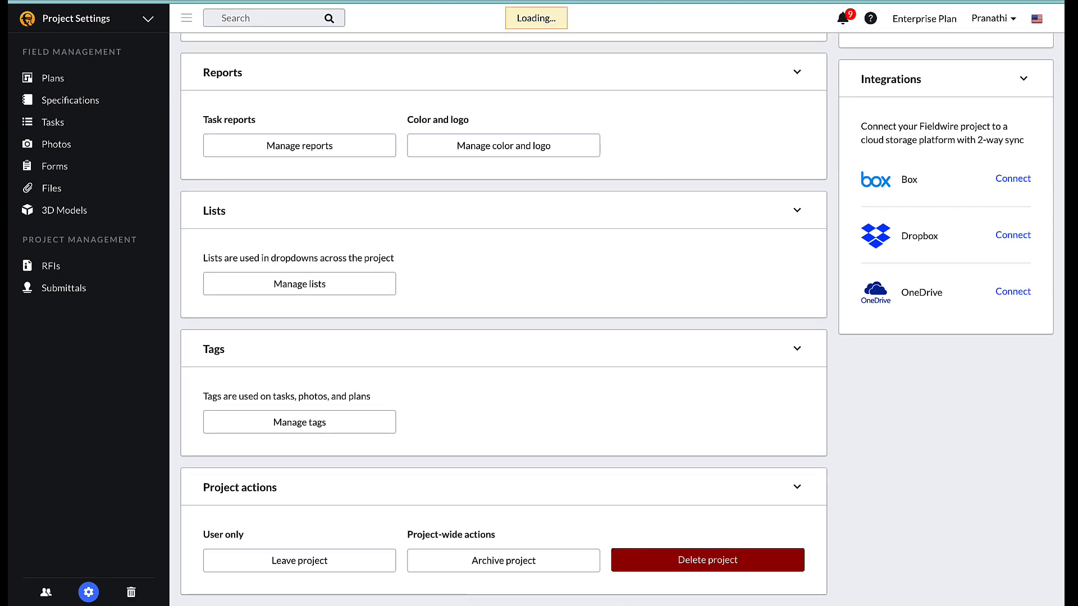